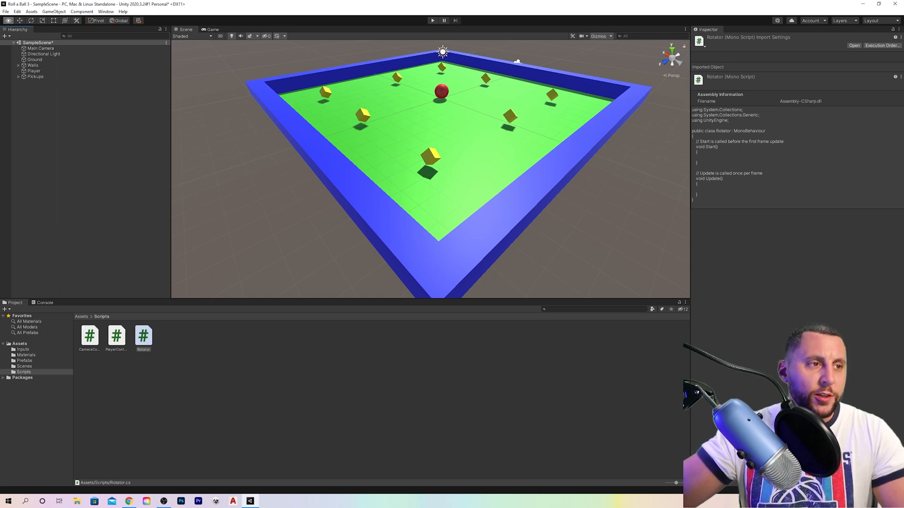
- Reveal the pickup cubes under Pickups and load the Rotator script into Visual Studio
left_click(18, 77)
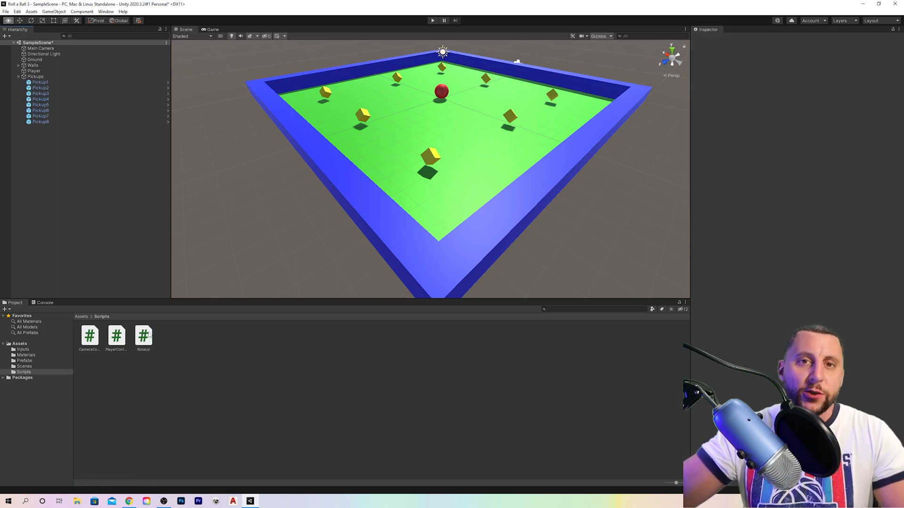
double_click(144, 335)
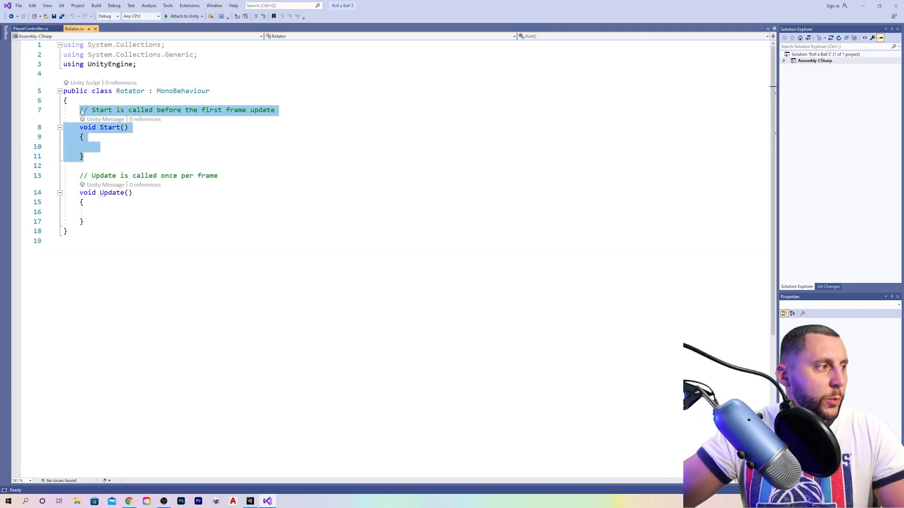
- Remove the empty Start method and its comment from the Rotator script
key("Delete")
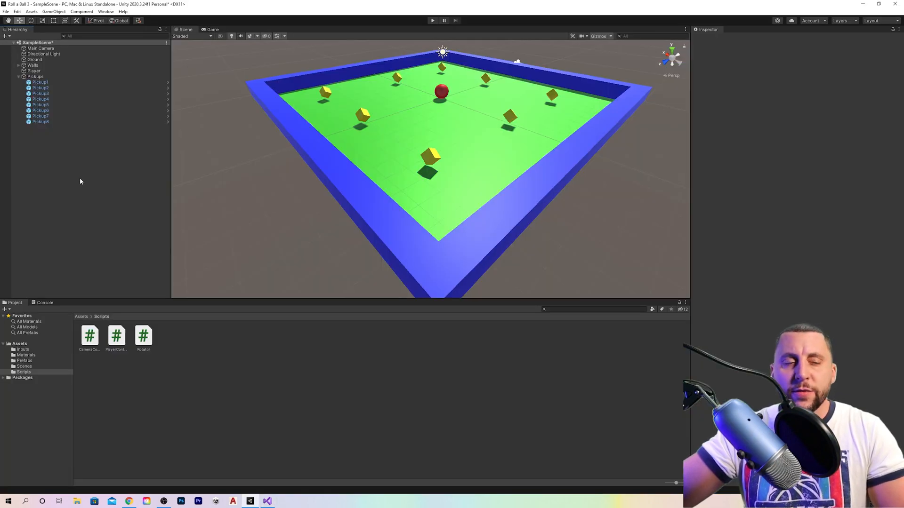
- Switch from Unity back to the Rotator script in Visual Studio
left_click(40, 82)
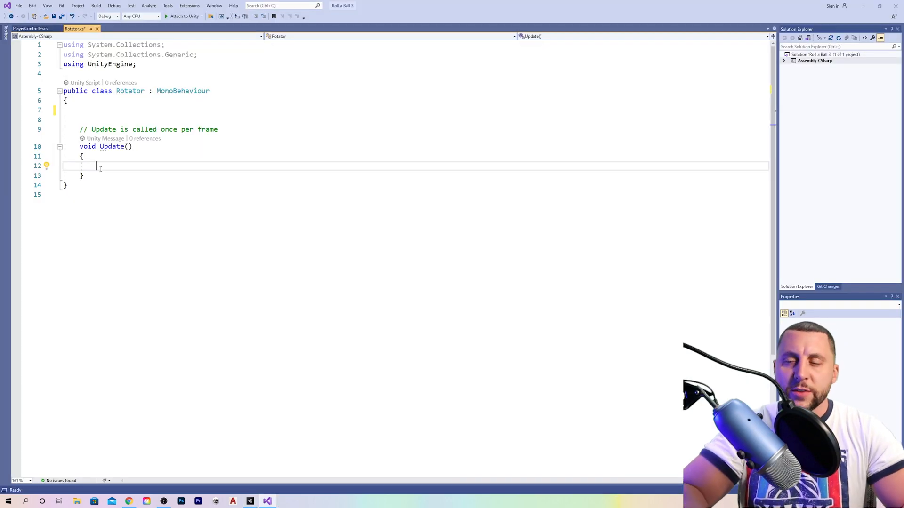
- Write transform.Rotate(new Vector3(15, 30, 45)); inside the Update method
type("transform.Rotate(")
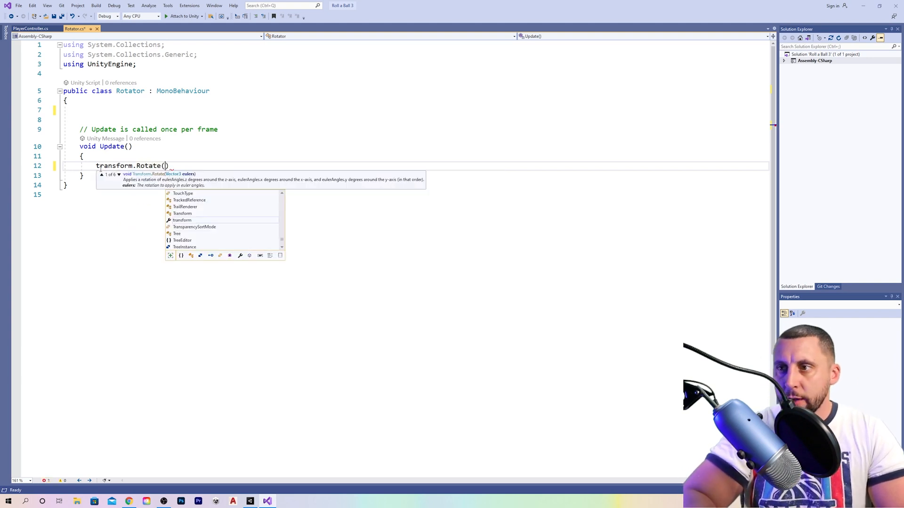
type("new Vector3")
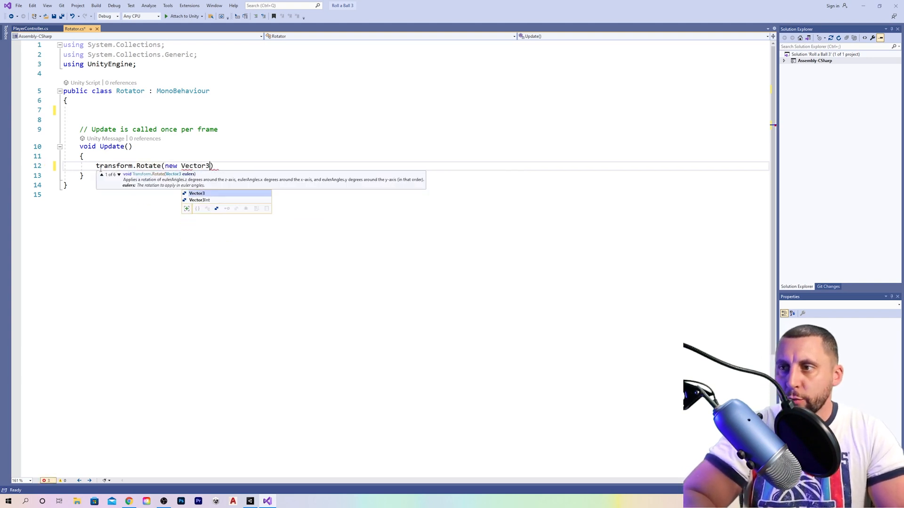
type("(1")
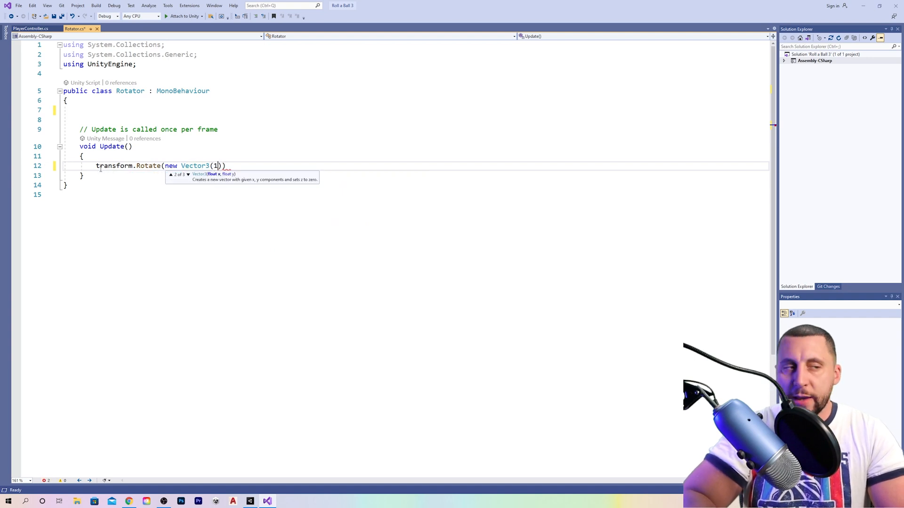
type("5, 3")
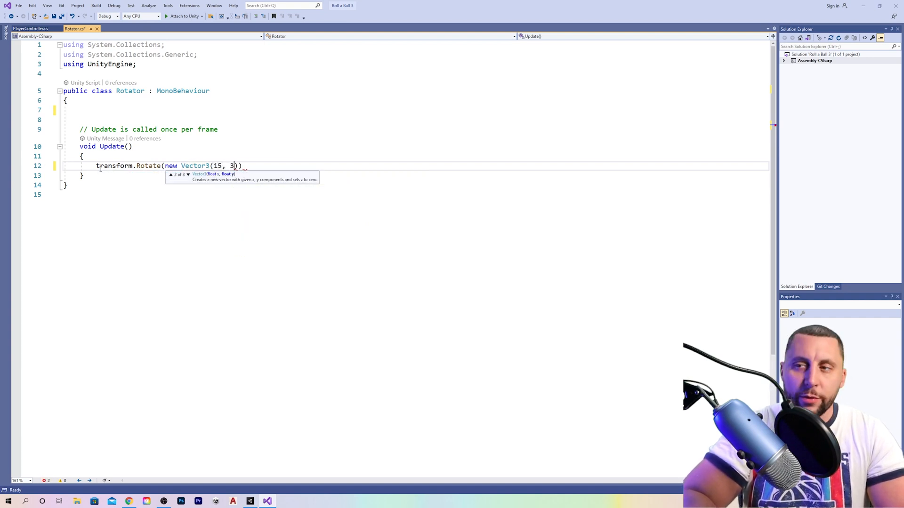
type("0, 45")
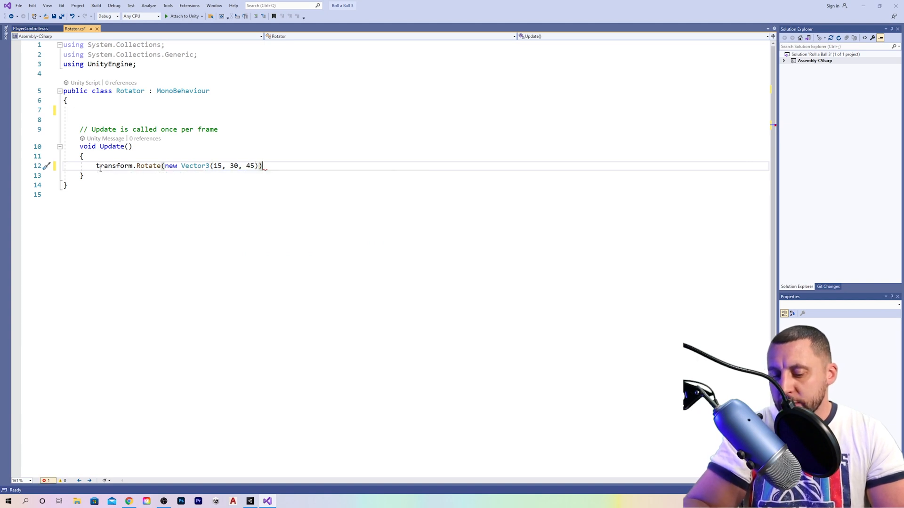
type(";")
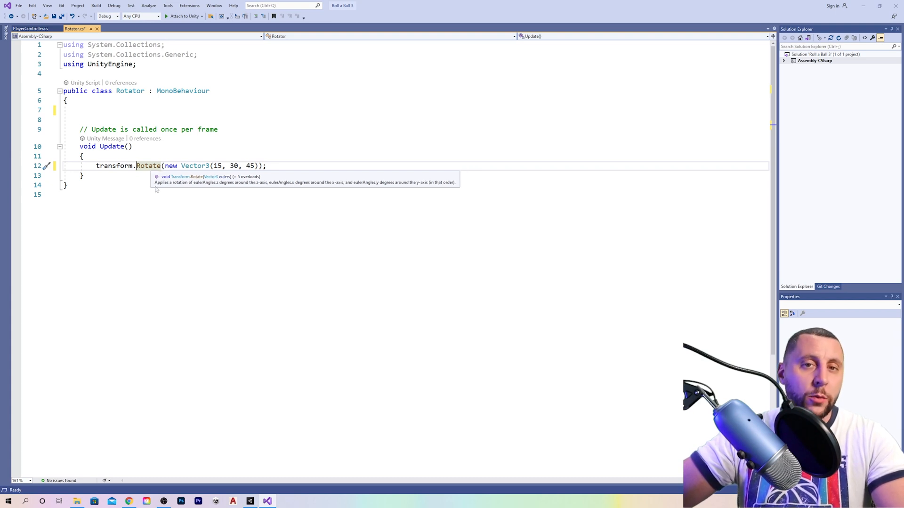
mouse_move(115, 166)
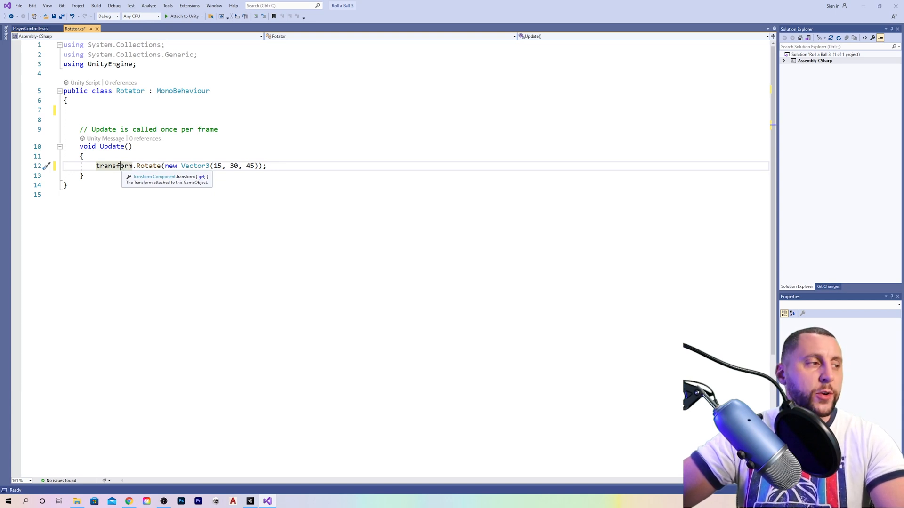
- Review the Rotate call and its x value 15, then save the Rotator script
double_click(148, 166)
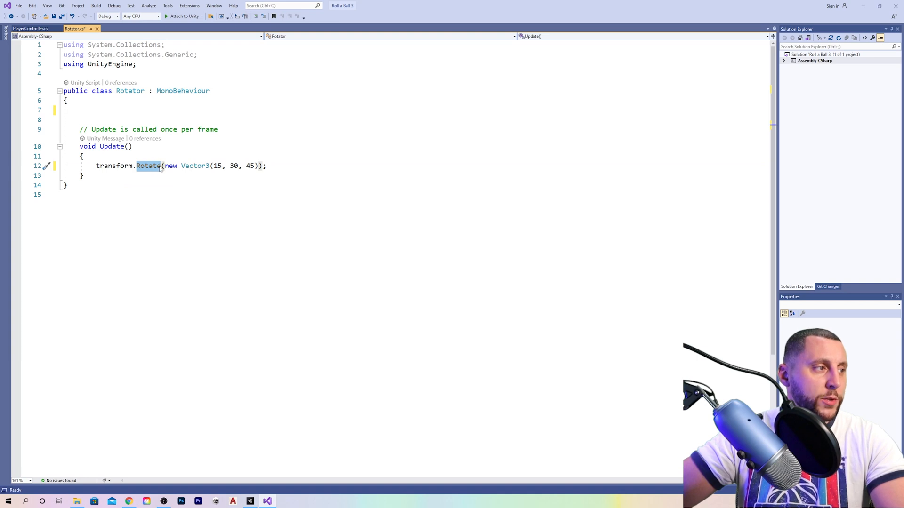
mouse_move(161, 186)
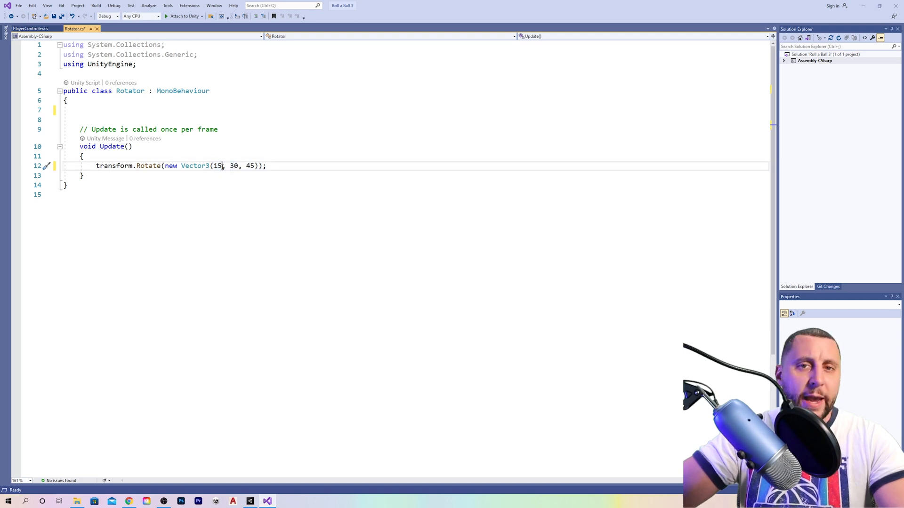
double_click(234, 166)
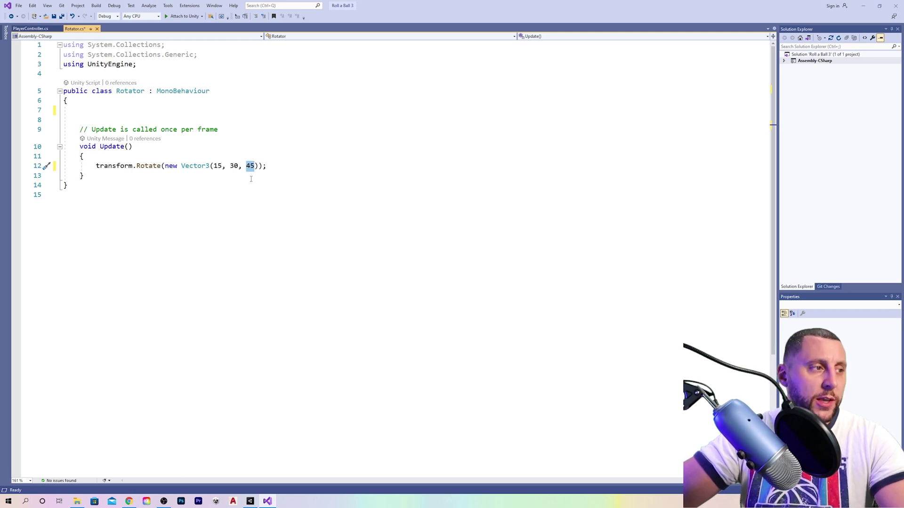
left_click(251, 165)
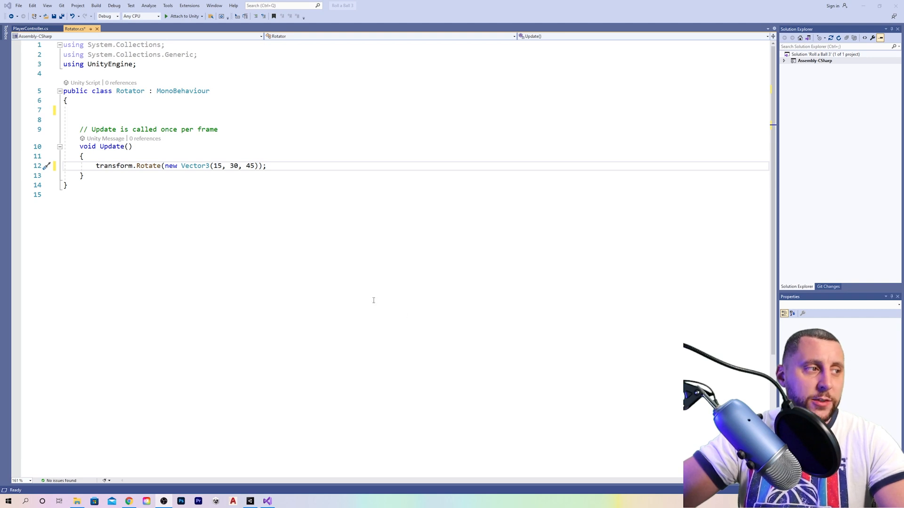
mouse_move(196, 166)
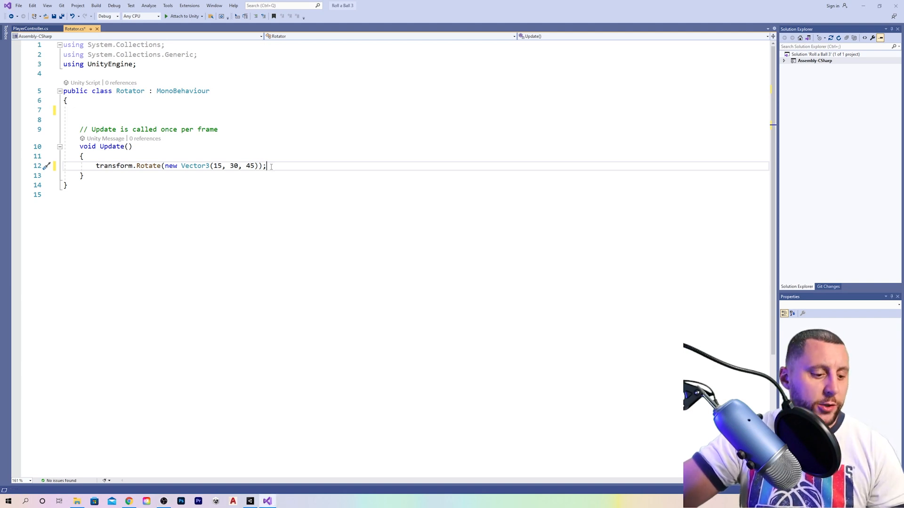
key("ctrl+s")
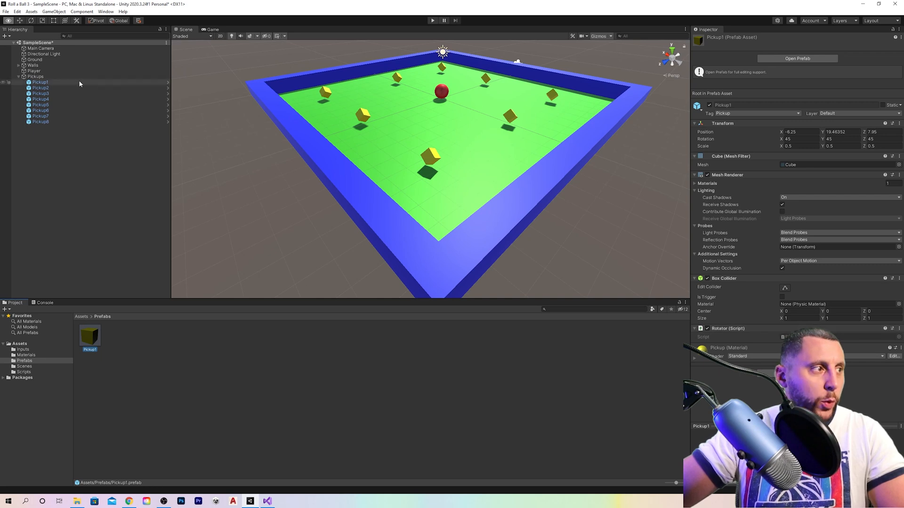
- Inspect two pickup cubes for the Rotator component and run a play test of the scene
left_click(40, 99)
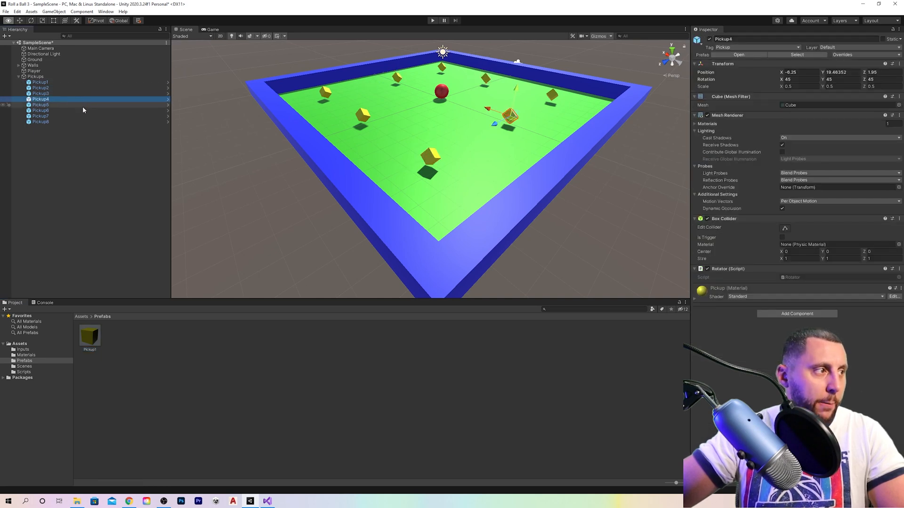
left_click(40, 121)
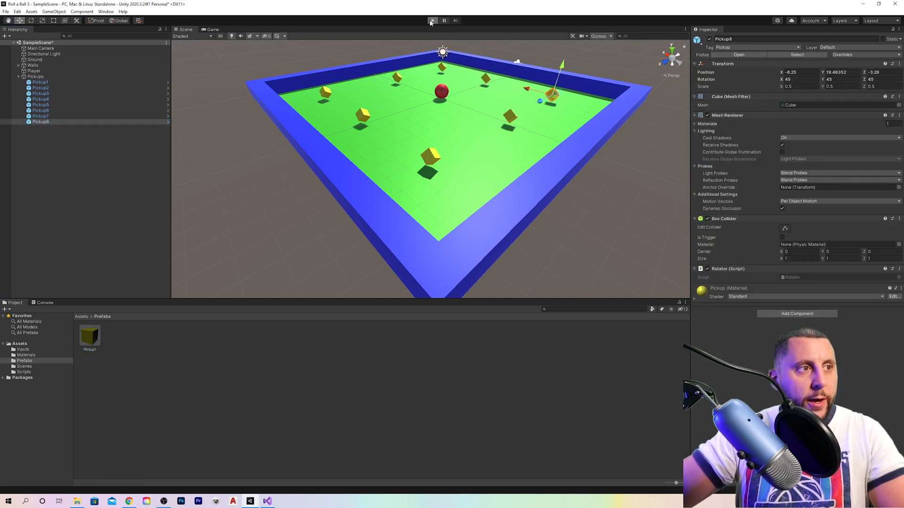
left_click(433, 20)
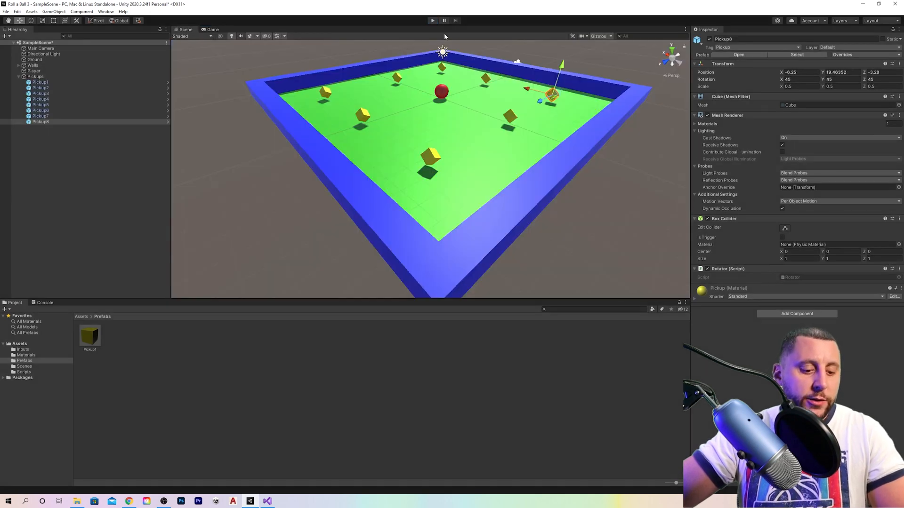
left_click(267, 500)
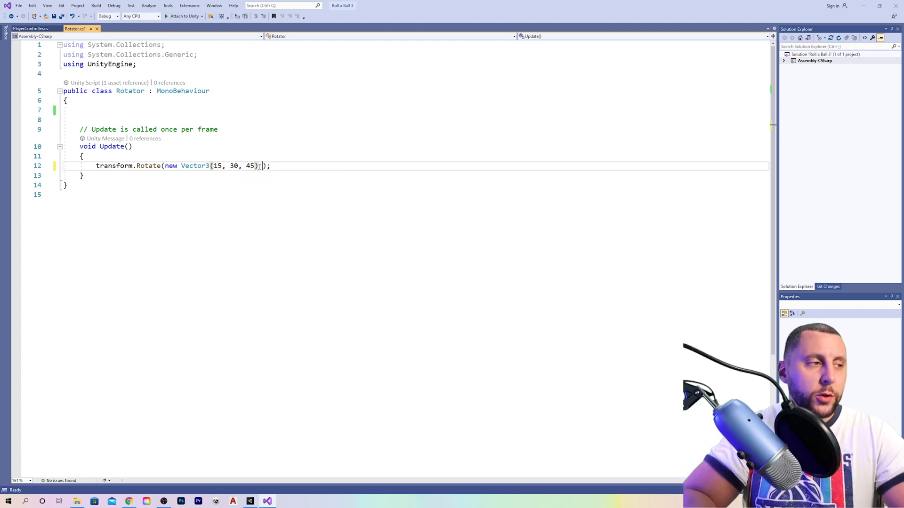
- Multiply the Rotate vector by Time.deltaTime in the Update method
type("* Time.")
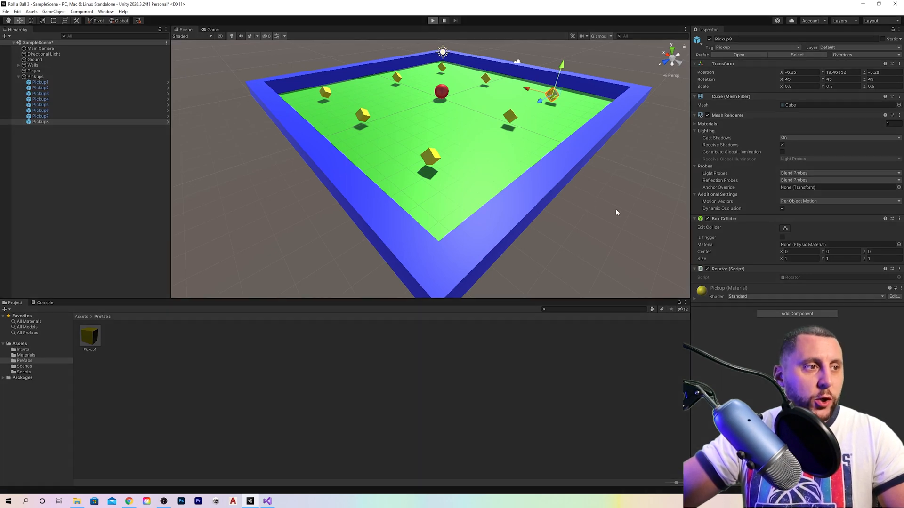
- Play the game to watch the cubes rotate, stop it, and return to the Rotator script
left_click(432, 19)
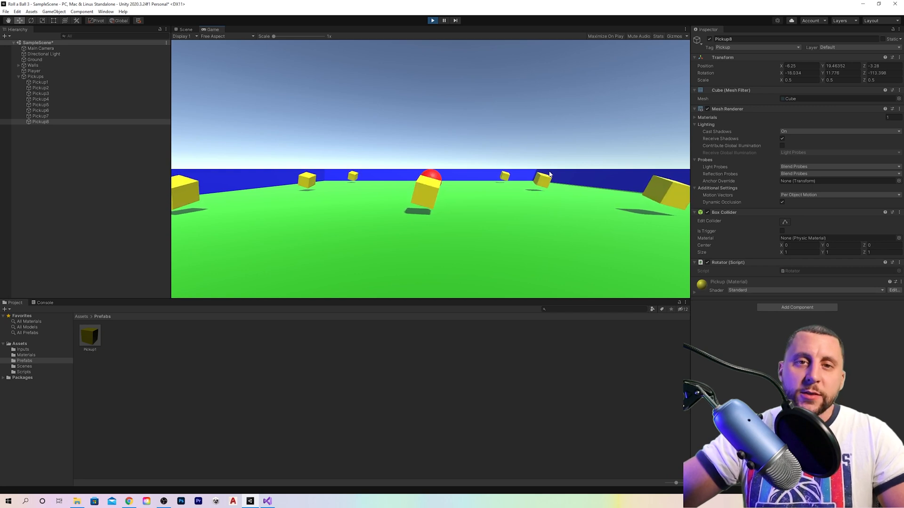
left_click(185, 29)
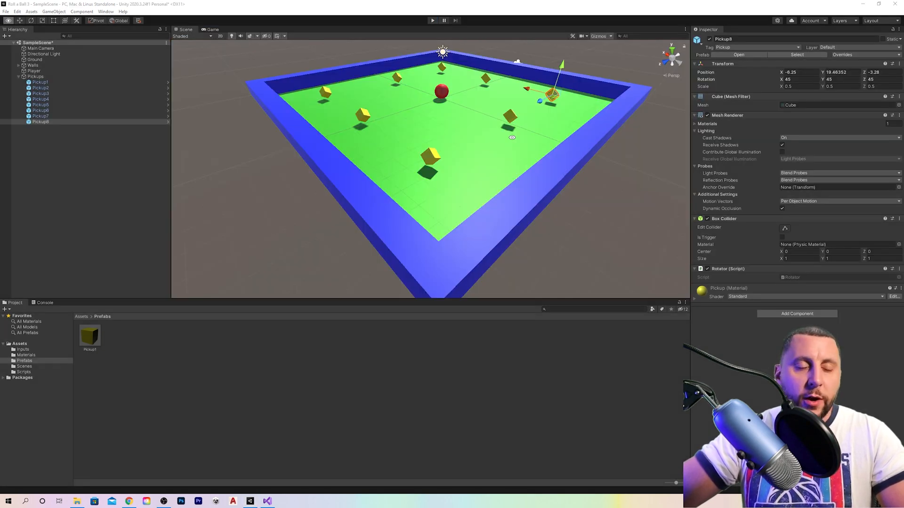
left_click(266, 500)
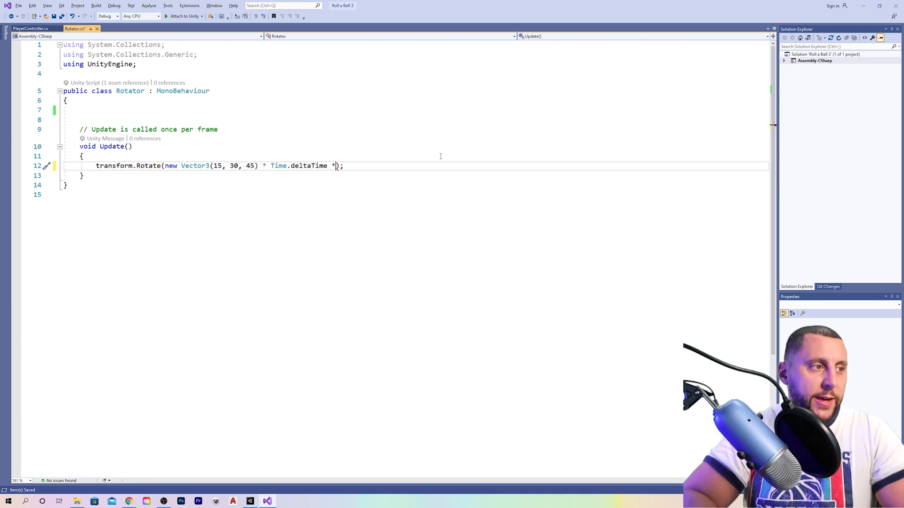
- Add a * 5 speed factor after Time.deltaTime in the Rotate line
type("5")
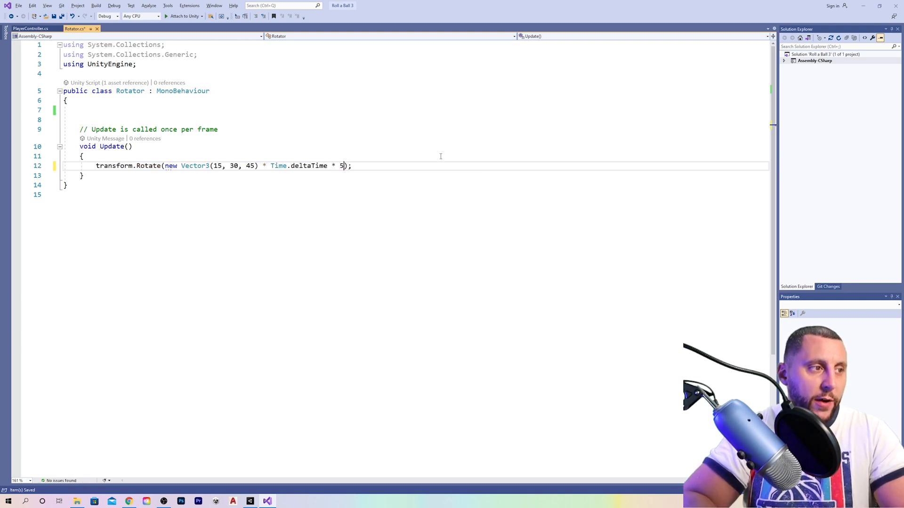
key("Backspace")
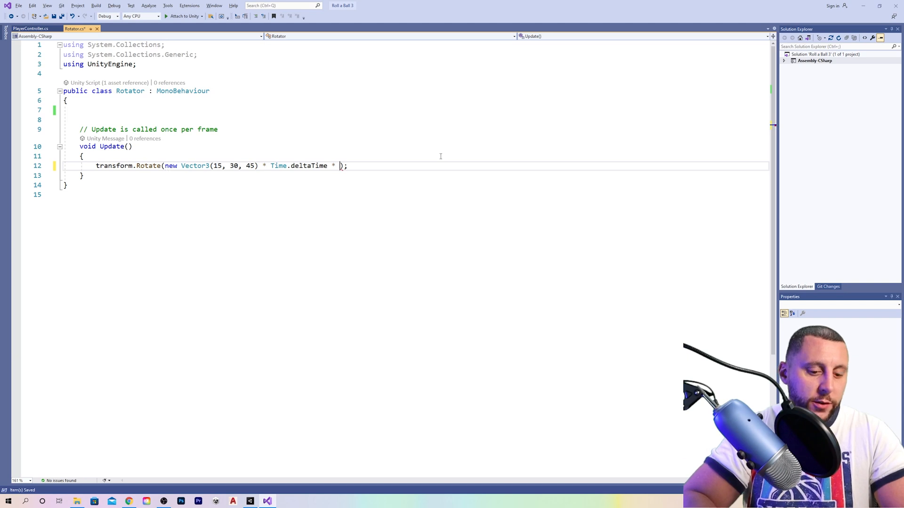
type("5")
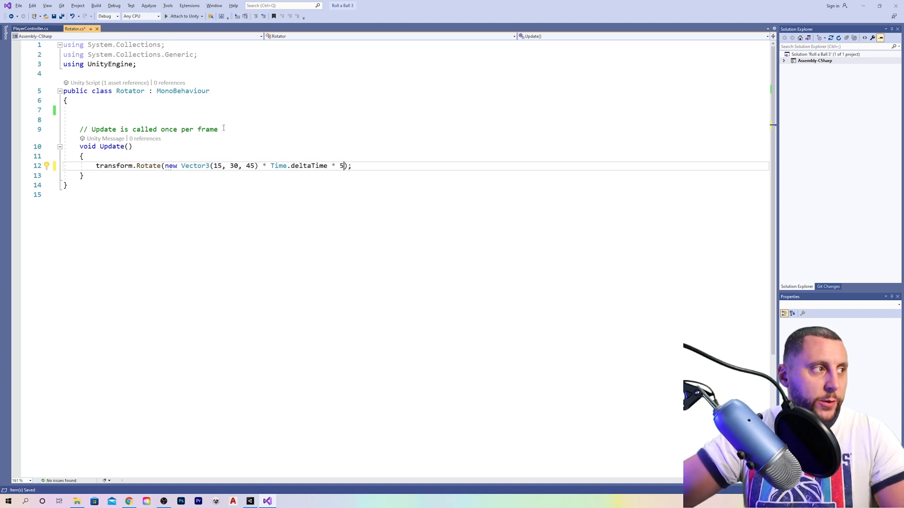